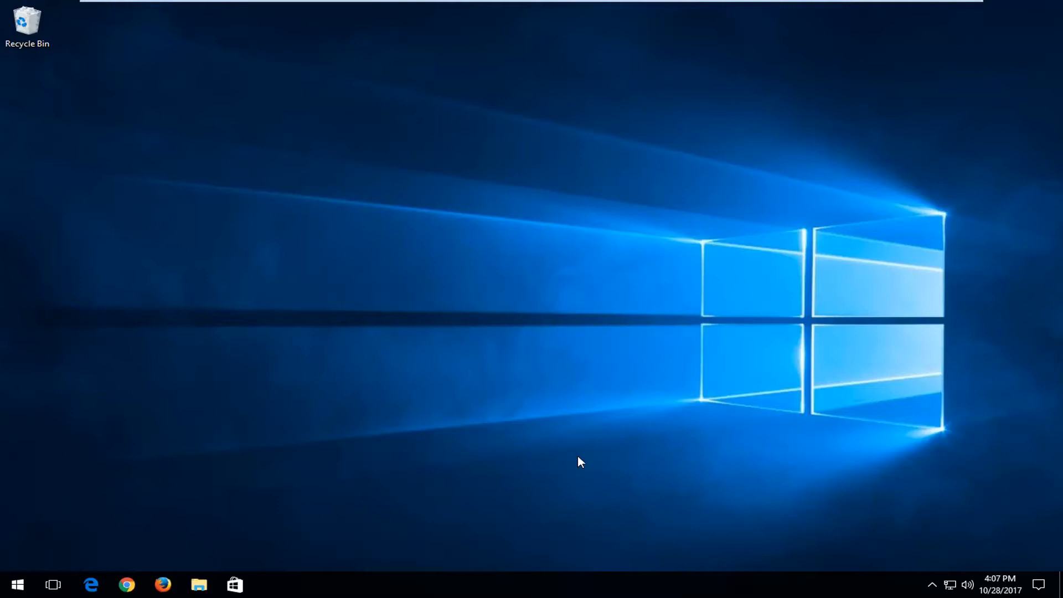
pyautogui.moveTo(571, 417)
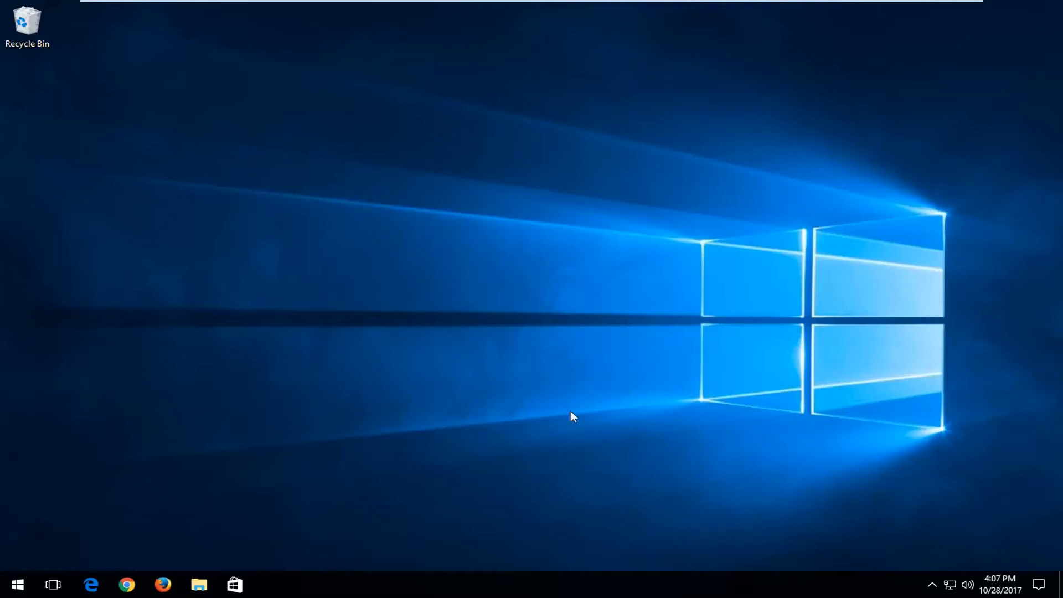
# Launch Services from Start search and select the Auto Time Zone Updater service
pyautogui.click(16, 584)
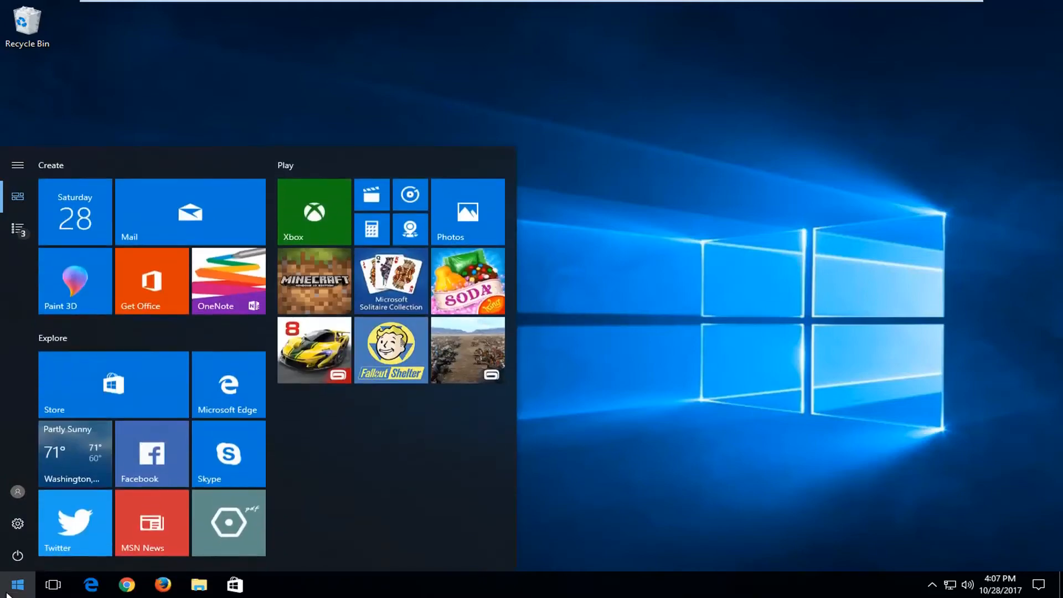
pyautogui.write('services')
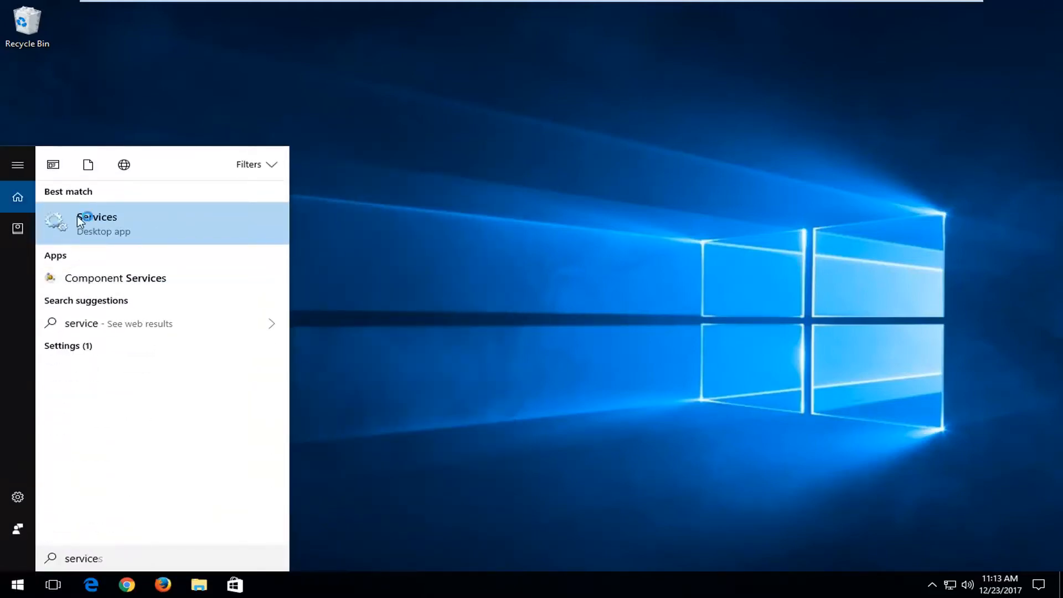
pyautogui.click(97, 223)
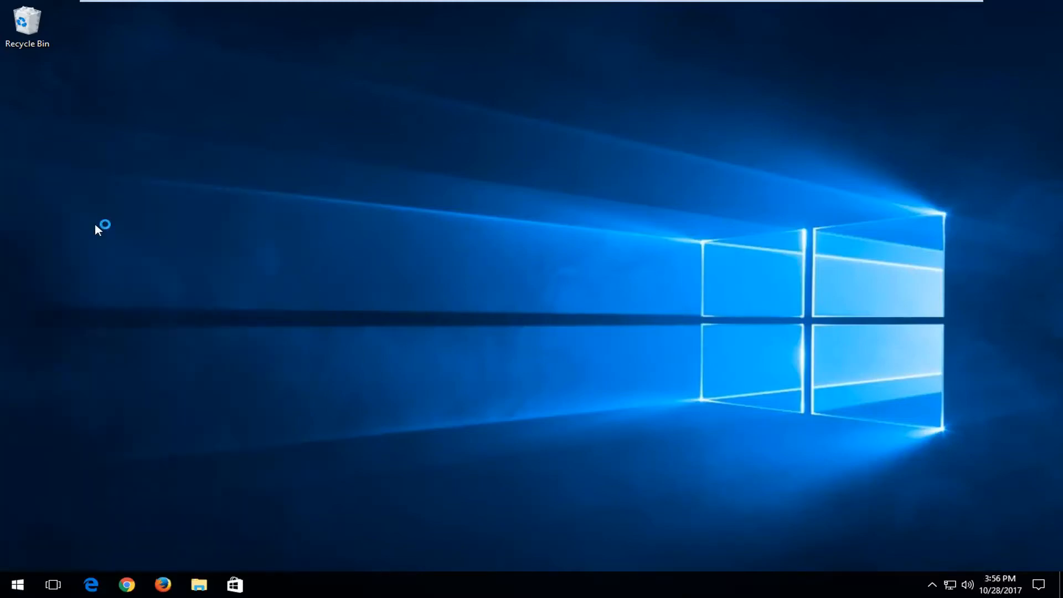
pyautogui.click(270, 584)
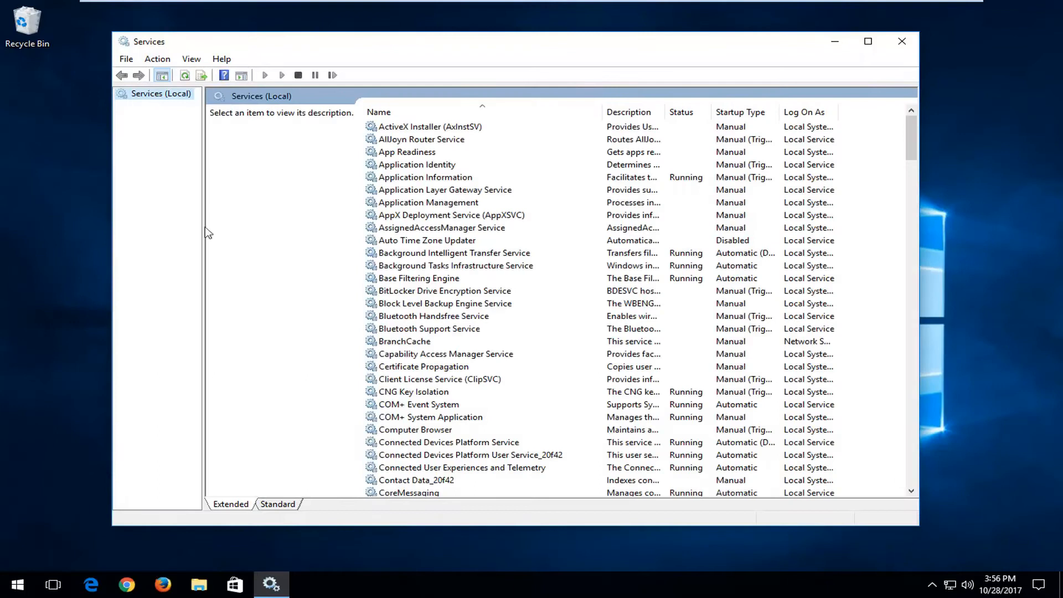
pyautogui.click(428, 241)
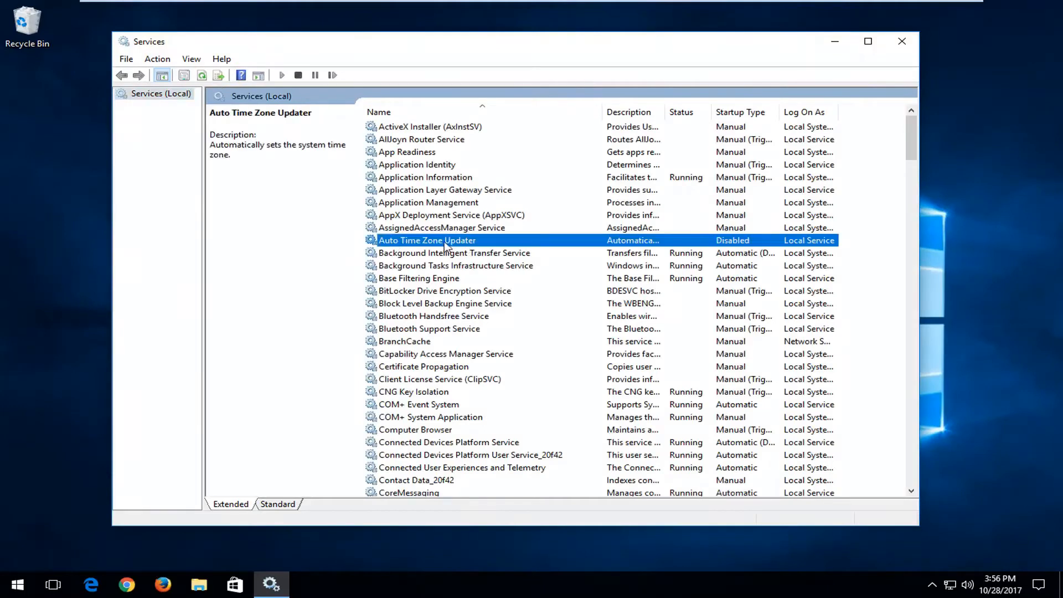
# Set the Auto Time Zone Updater startup type to Automatic in its properties
pyautogui.doubleClick(428, 240)
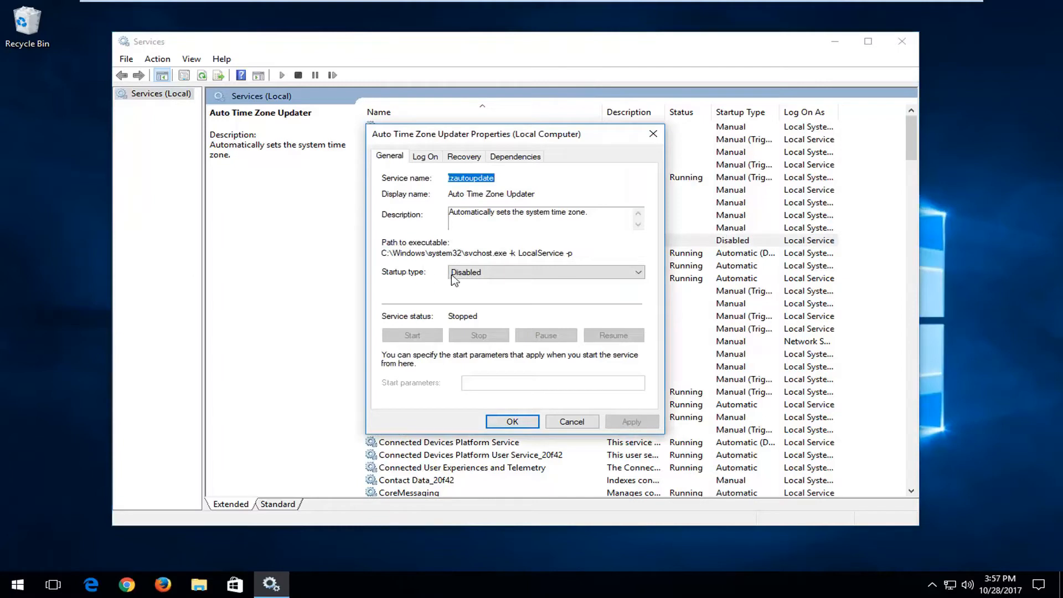
pyautogui.click(636, 273)
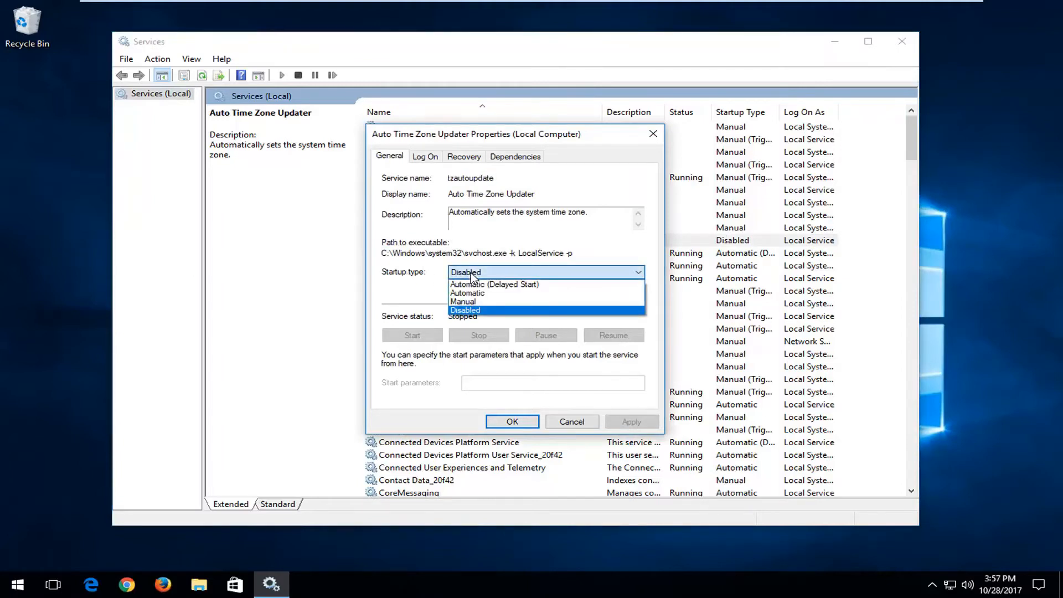
pyautogui.moveTo(543, 285)
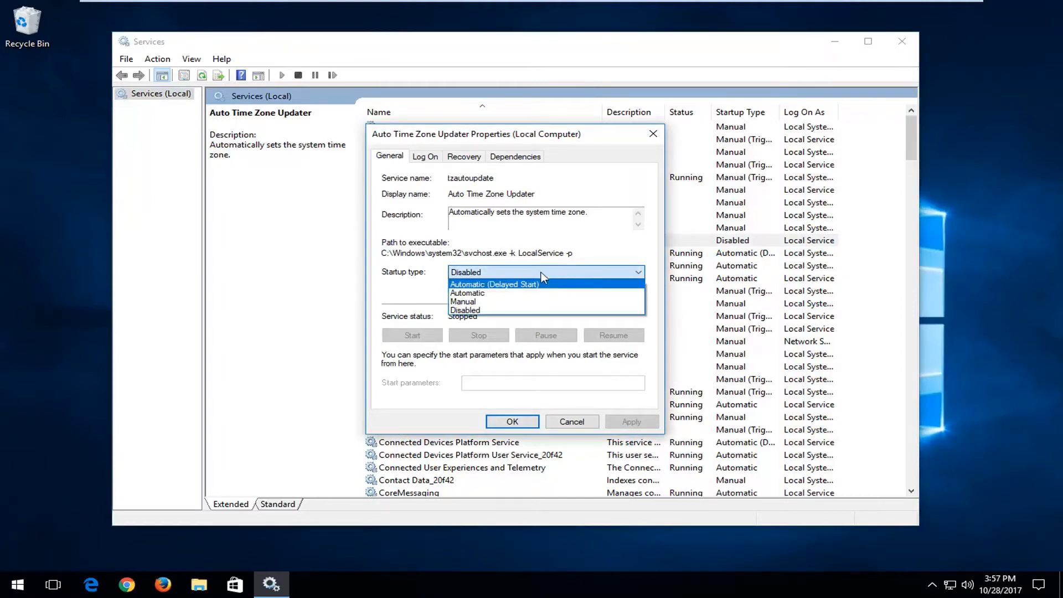
pyautogui.click(466, 292)
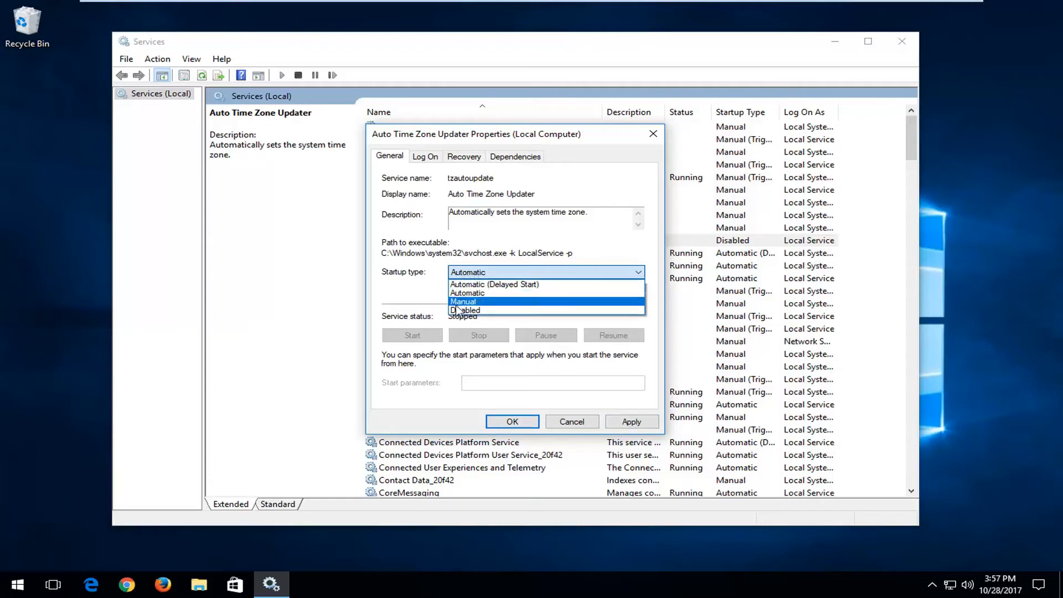
pyautogui.click(464, 310)
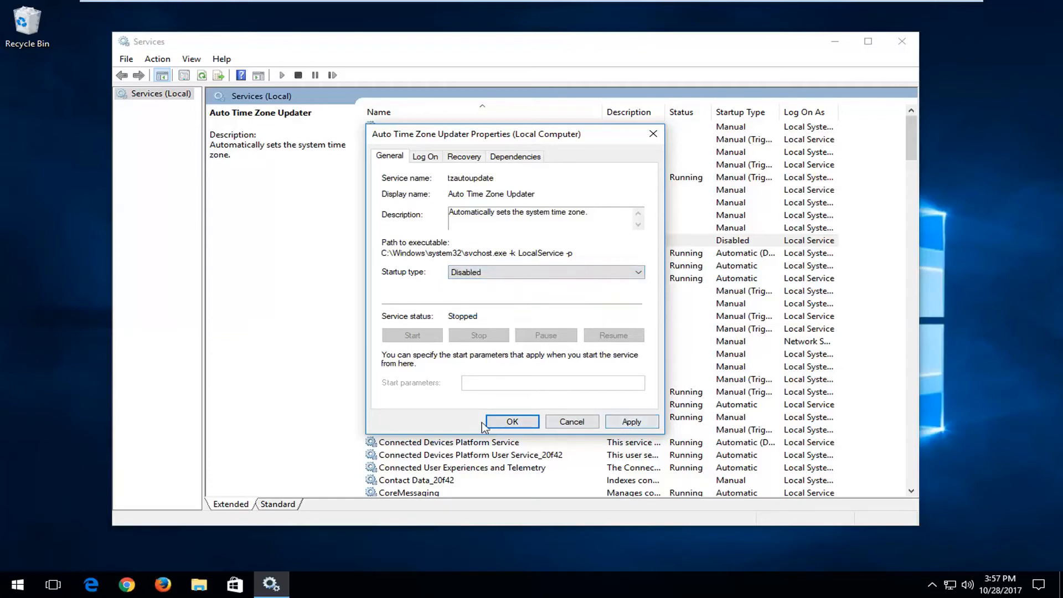
# Apply and confirm the new startup type, then close the Services console
pyautogui.click(546, 272)
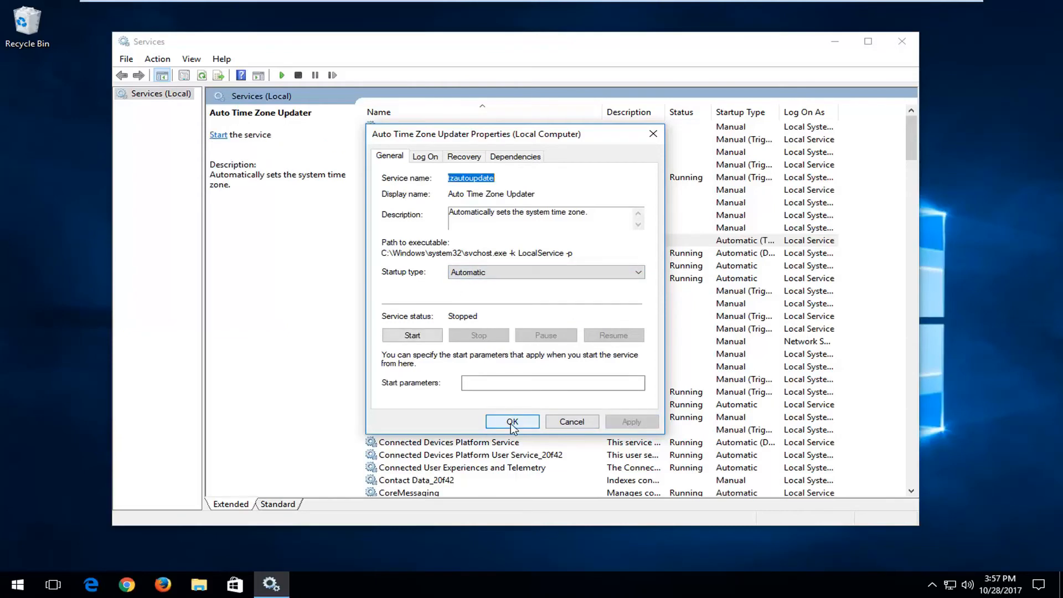
pyautogui.click(512, 421)
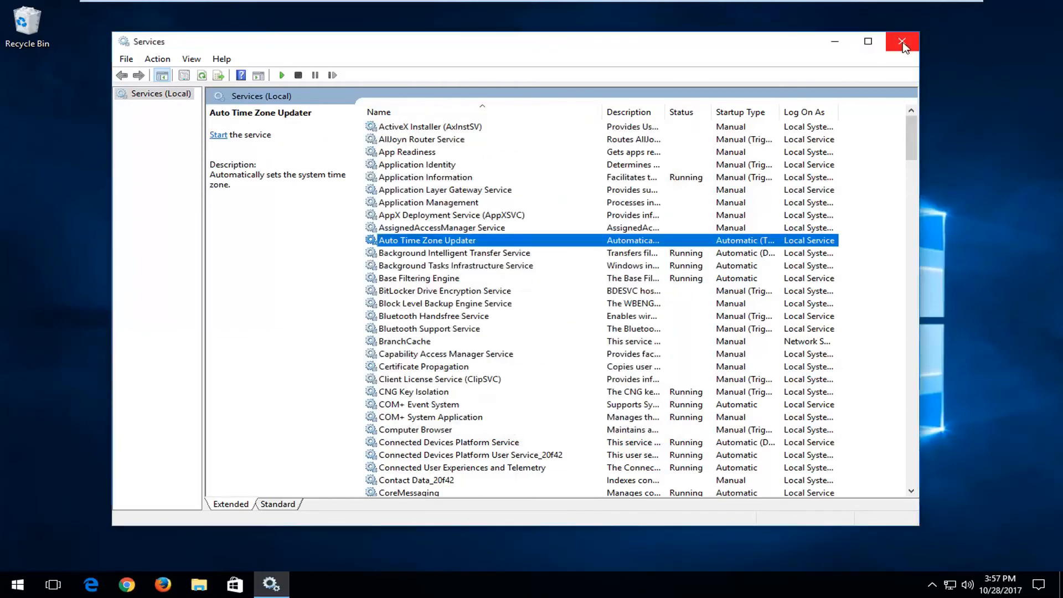
pyautogui.click(904, 41)
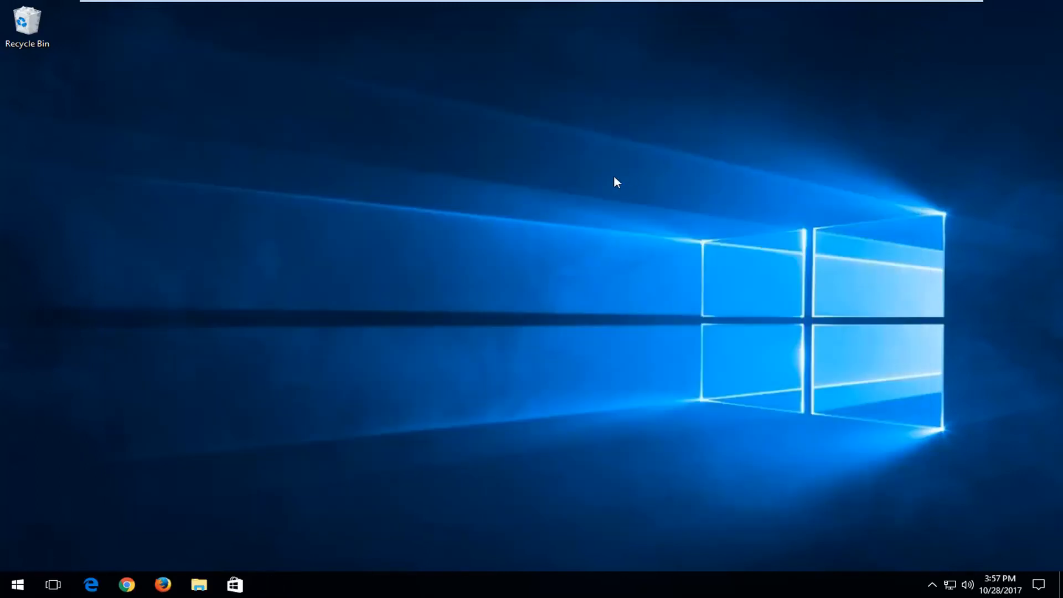